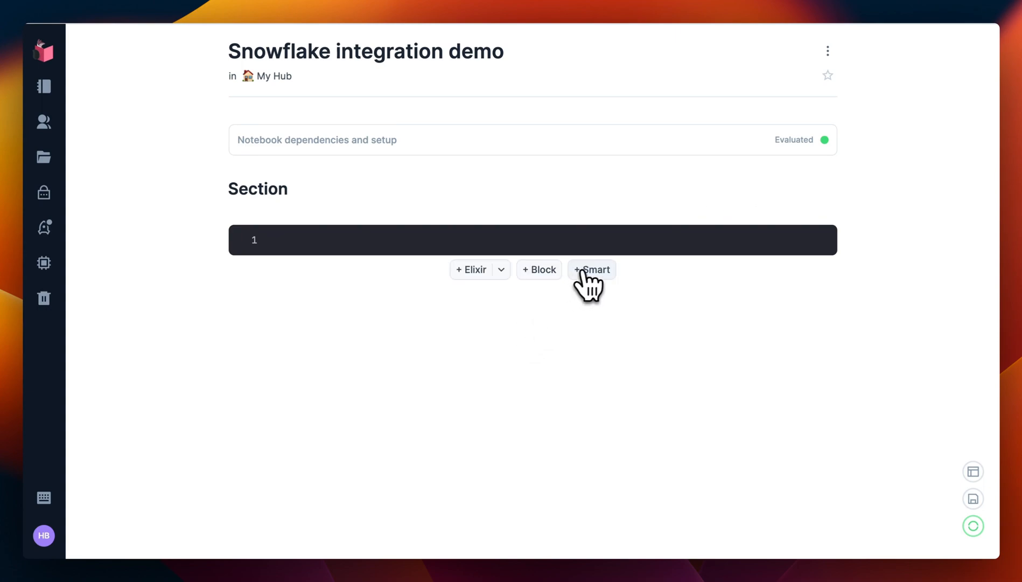
- Add a Snowflake connection smart cell, install its packages, and enter user name 'hugobaraunalivebook'
click(592, 270)
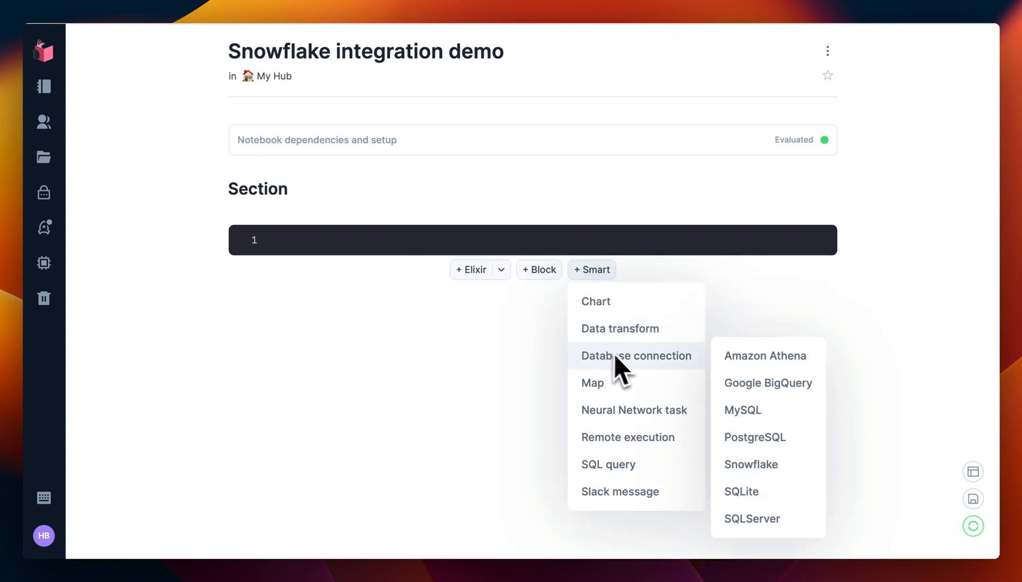
mouse_move(751, 464)
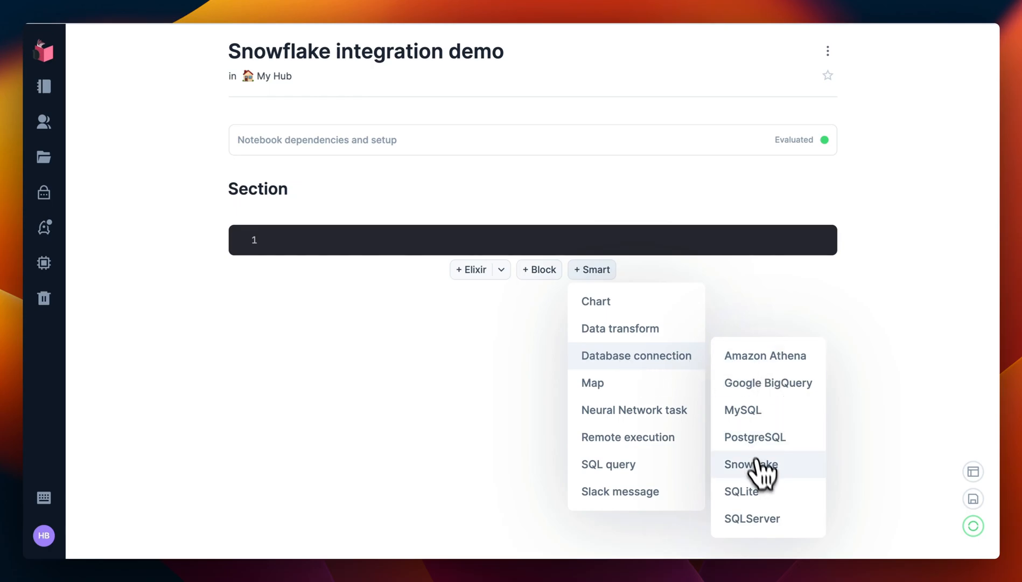
click(751, 464)
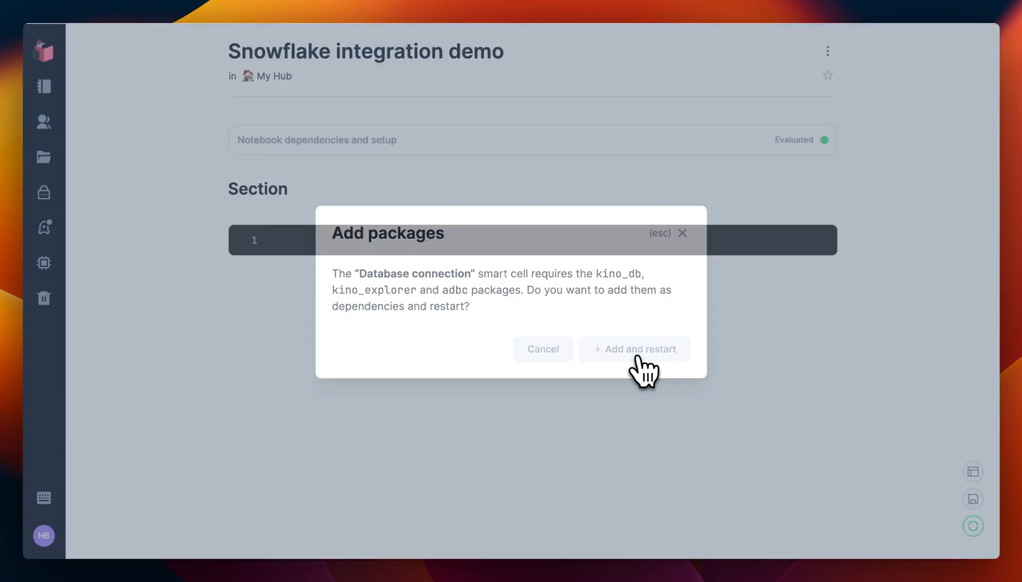
click(634, 349)
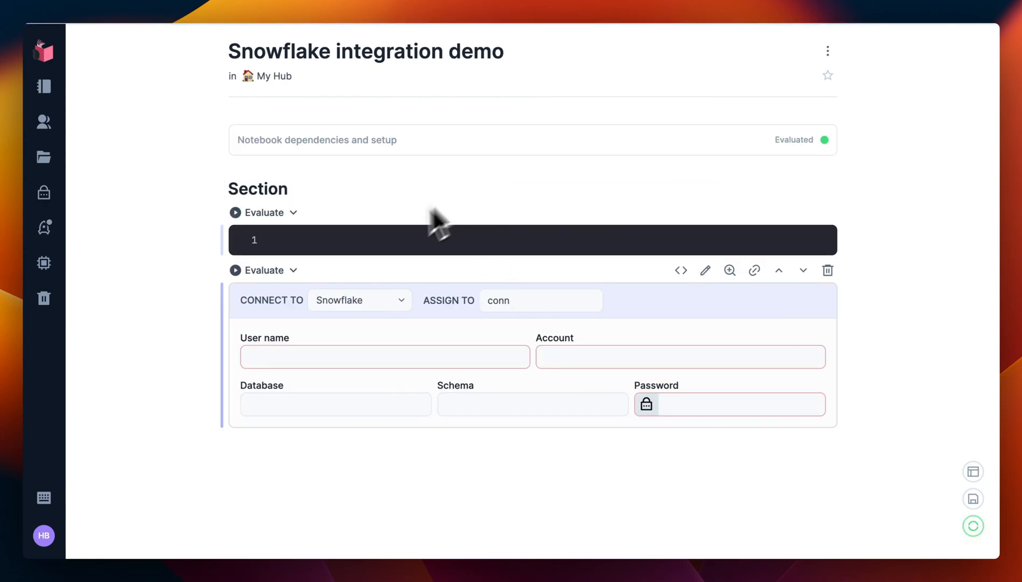
click(384, 357)
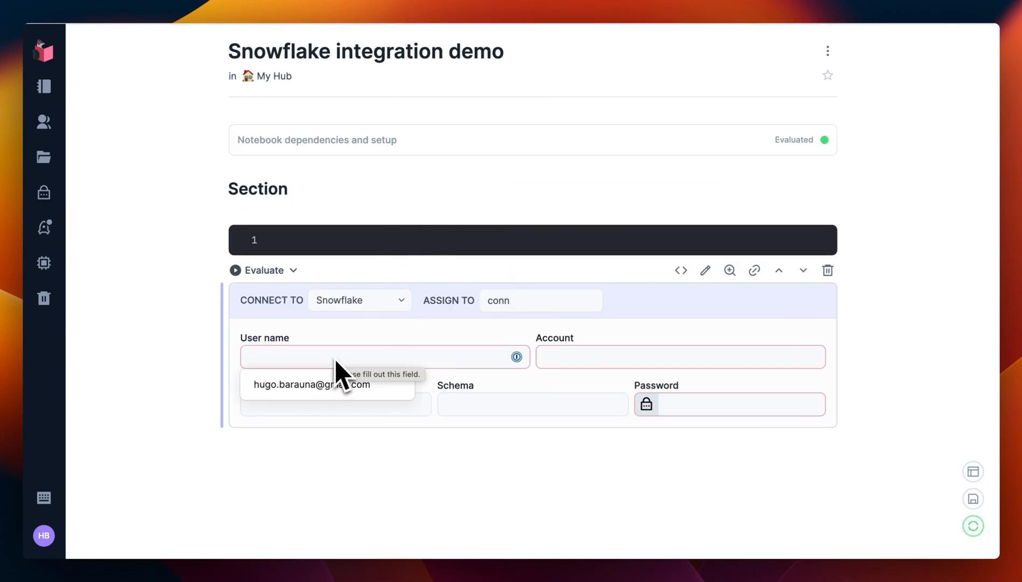
text(hugobaraunalivebook)
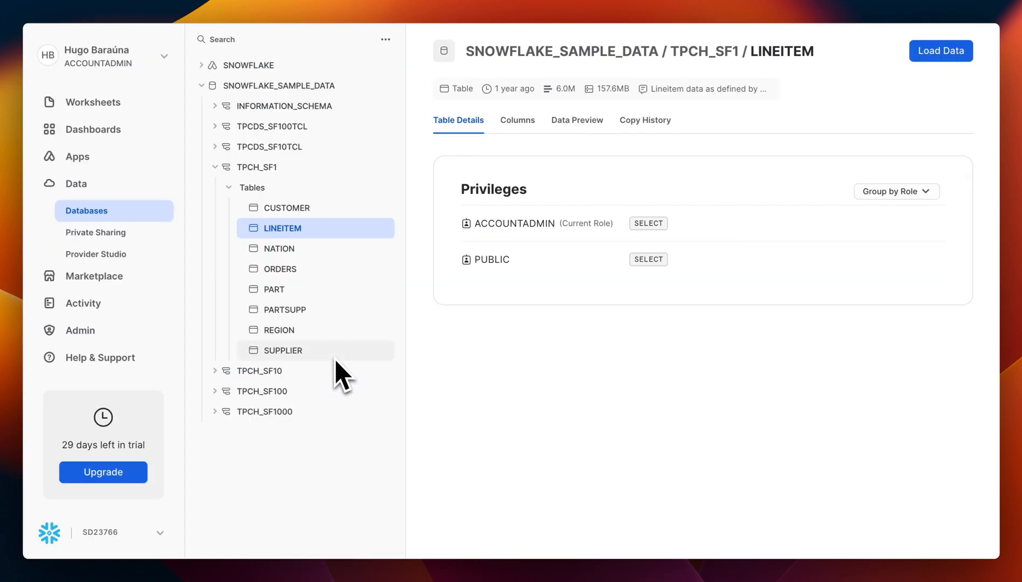
mouse_move(261, 460)
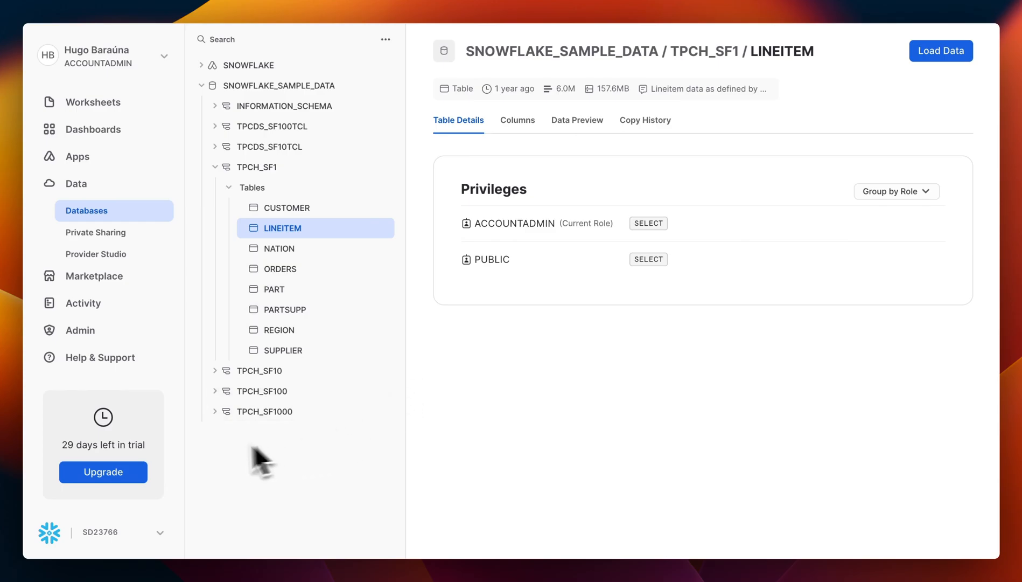
- Bring up the LINEITEM table under SNOWFLAKE_SAMPLE_DATA > TPCH_SF1 in Snowflake
click(99, 531)
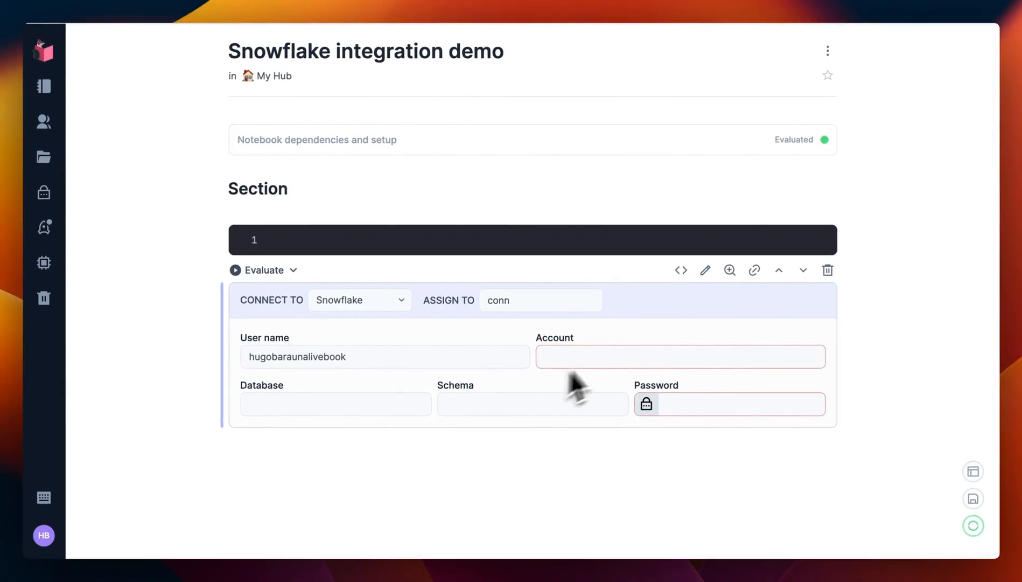
- Connect to account rn10118.sa-east-1.aws.snowflakecomputing.com with tpch_sf1 and the SNOWFLAKE_PASSWORD secret
text(rn10118.sa-east-1.aws.snowflakecomputing.com)
text(snowflake_sample_)
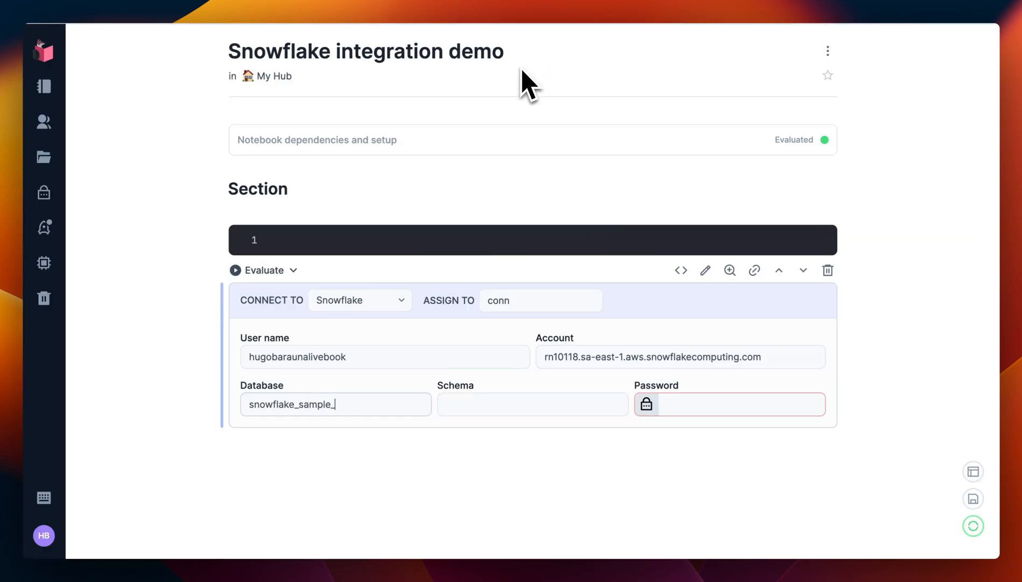
text(tpch_sf1)
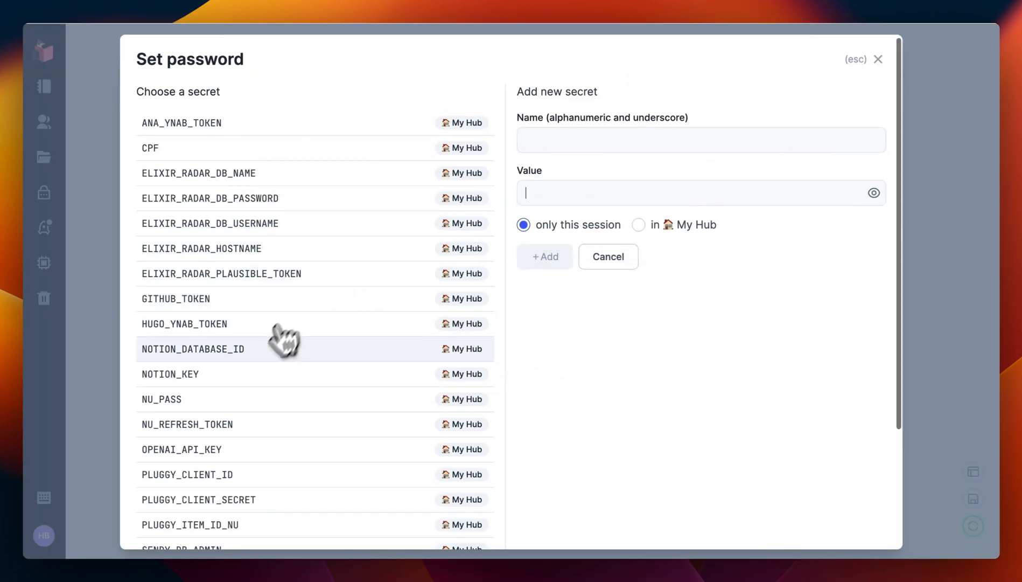
scroll(down, 3)
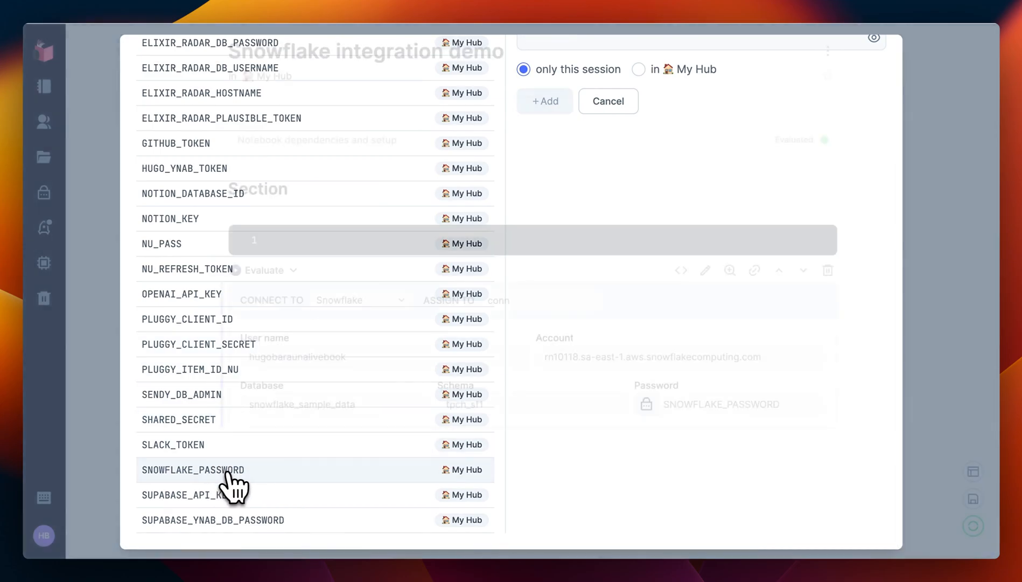
click(192, 469)
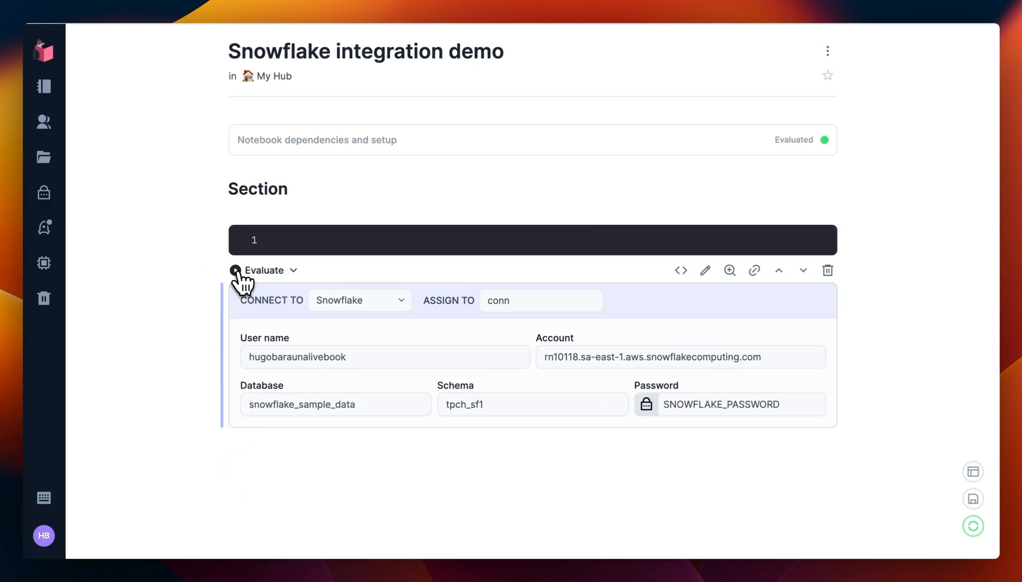
click(235, 270)
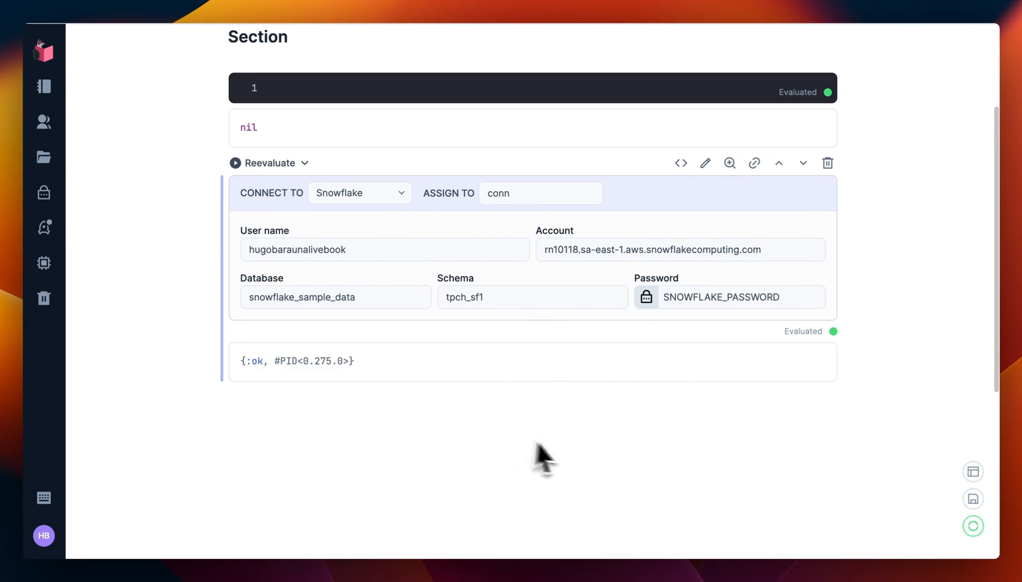
mouse_move(579, 460)
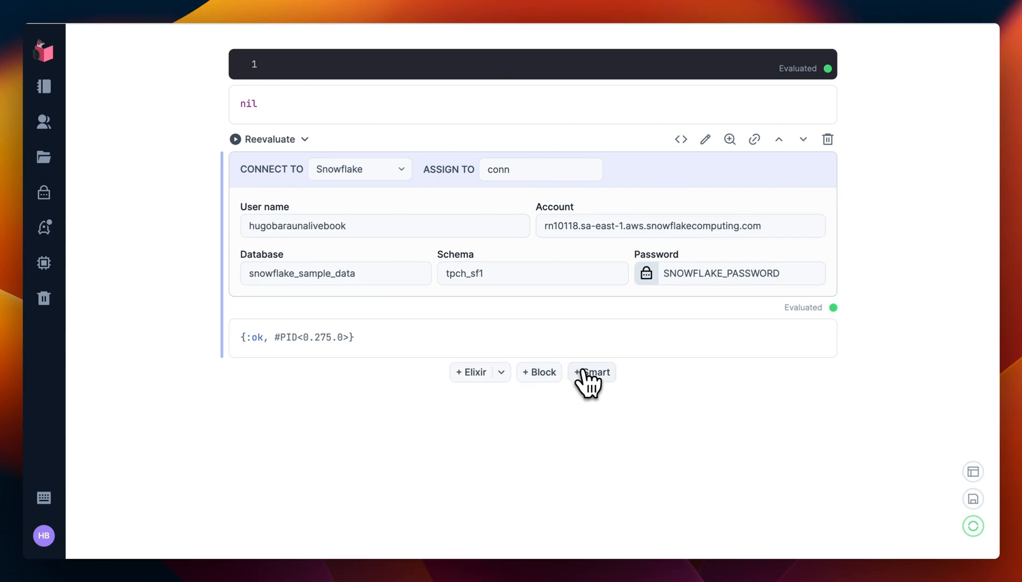
- Add an SQL query cell returning 100 lineitem rows and page through the DataFrame
click(591, 371)
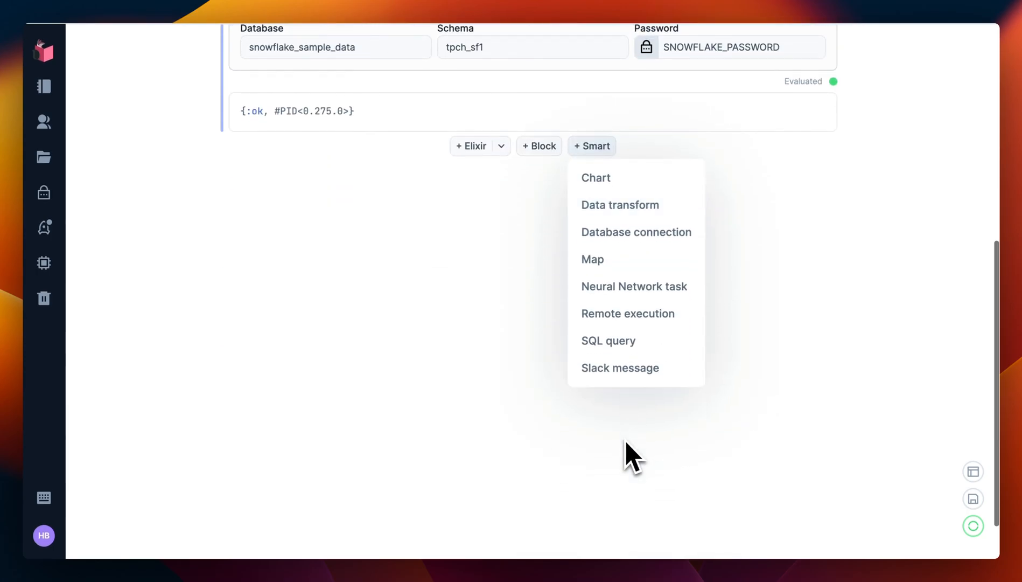
click(608, 340)
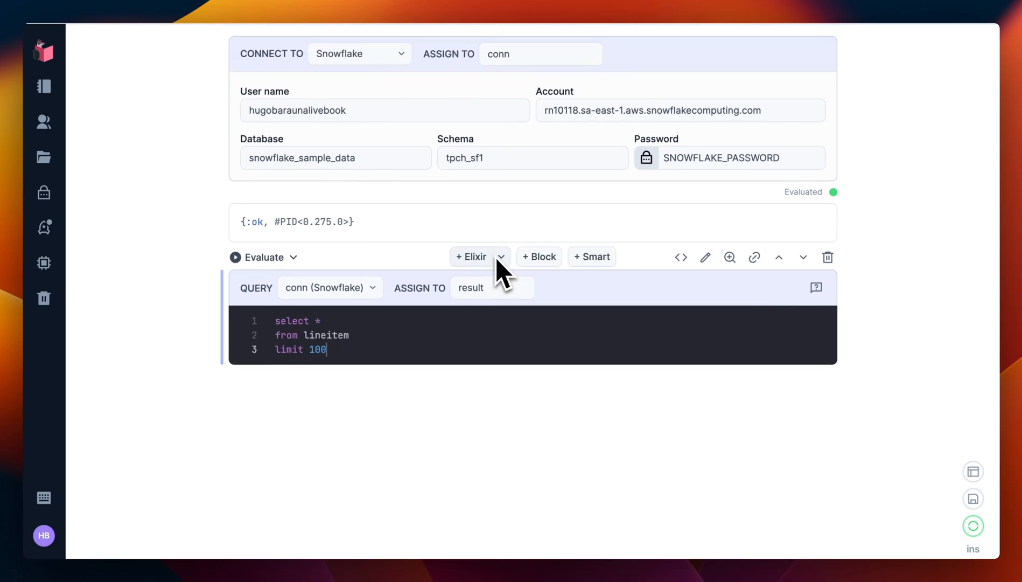
click(264, 257)
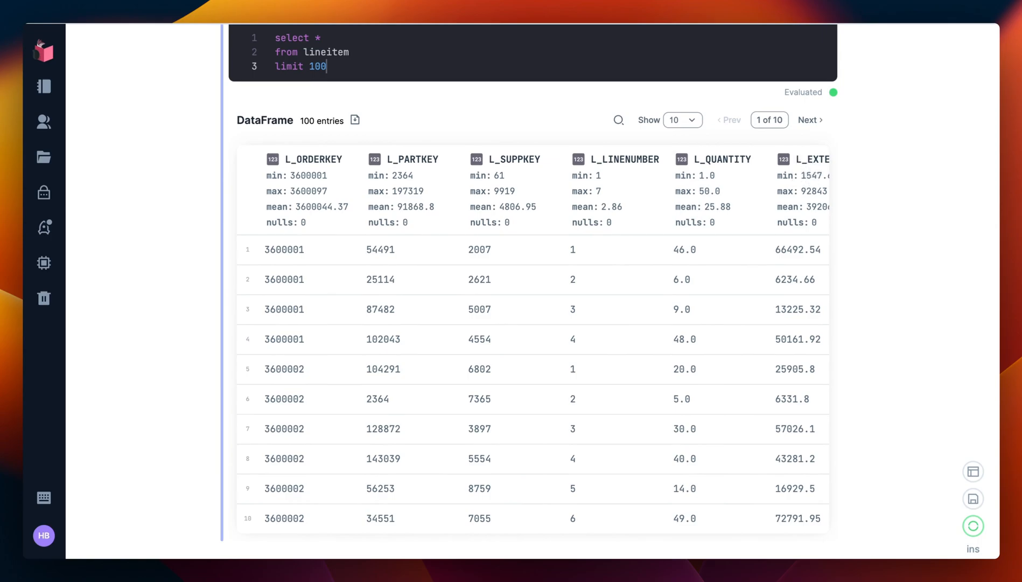
click(809, 121)
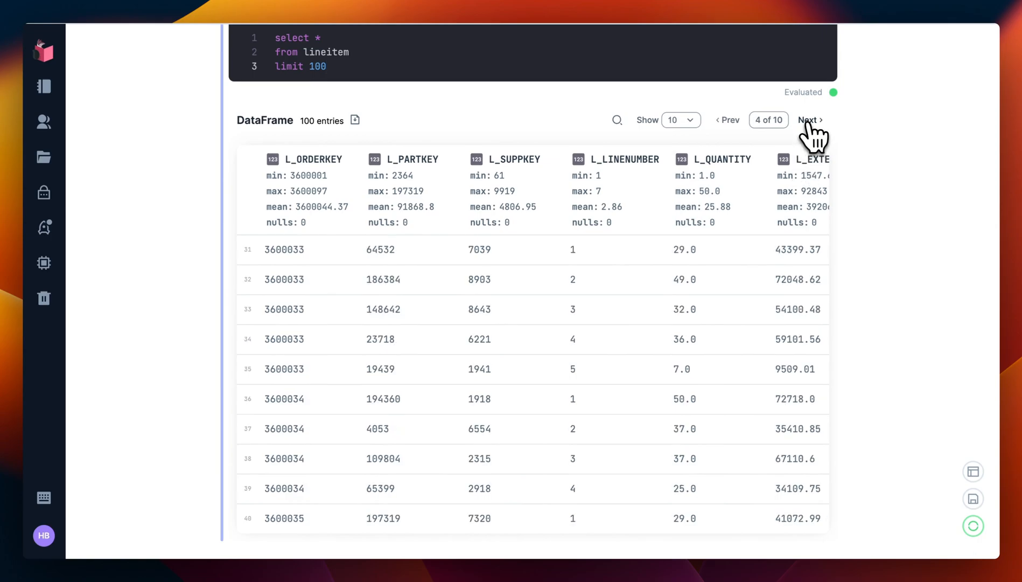